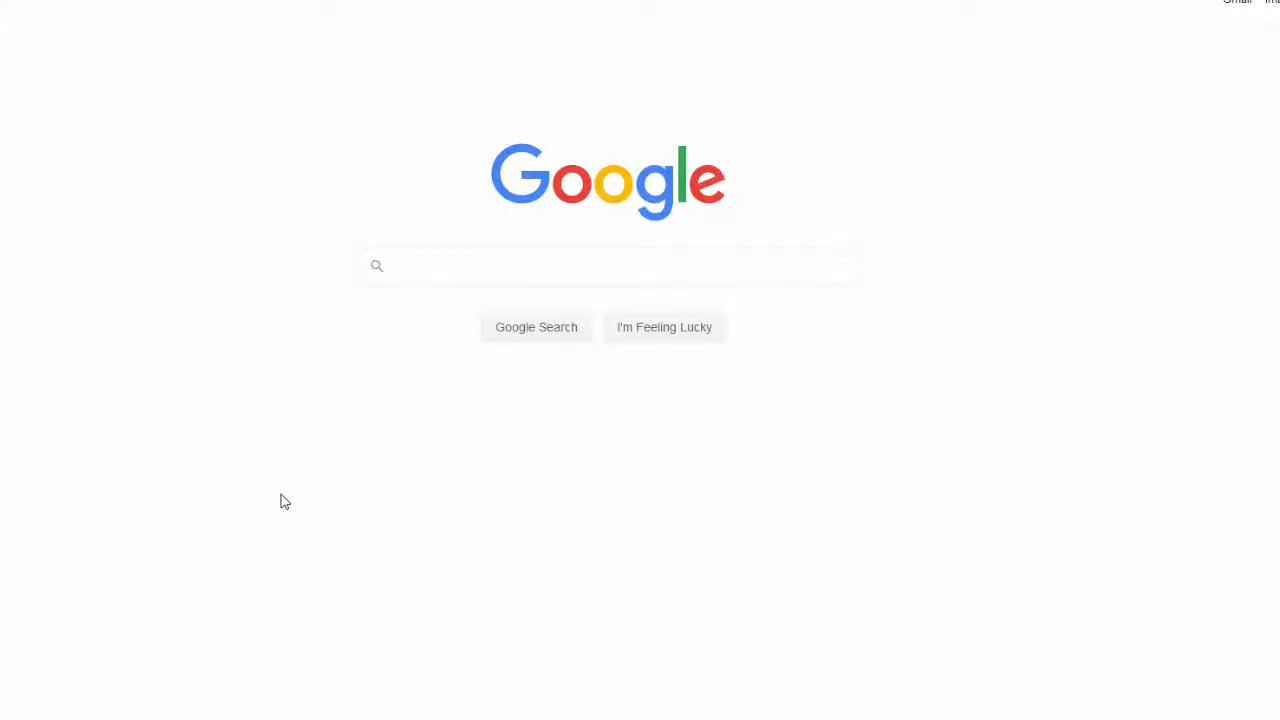
# Search Google for 'Scholar' and go to the Google Scholar home page from the results
pyautogui.write('Scholar')
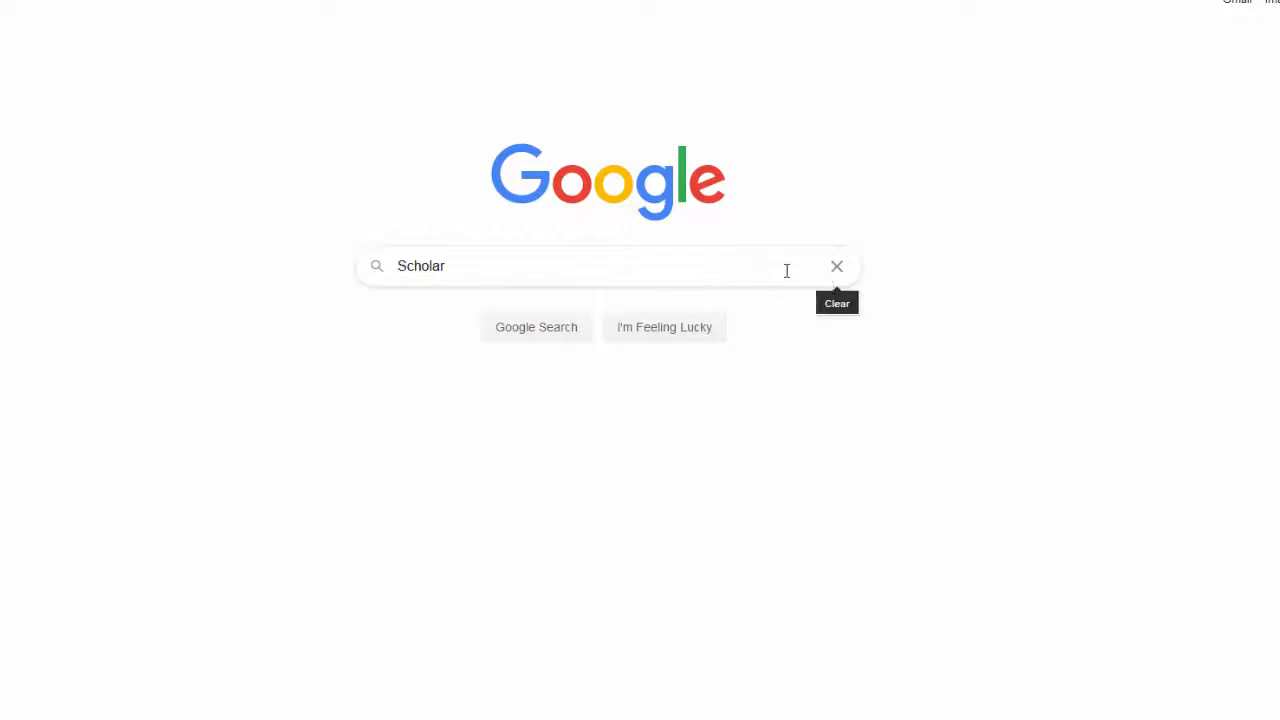
pyautogui.click(536, 327)
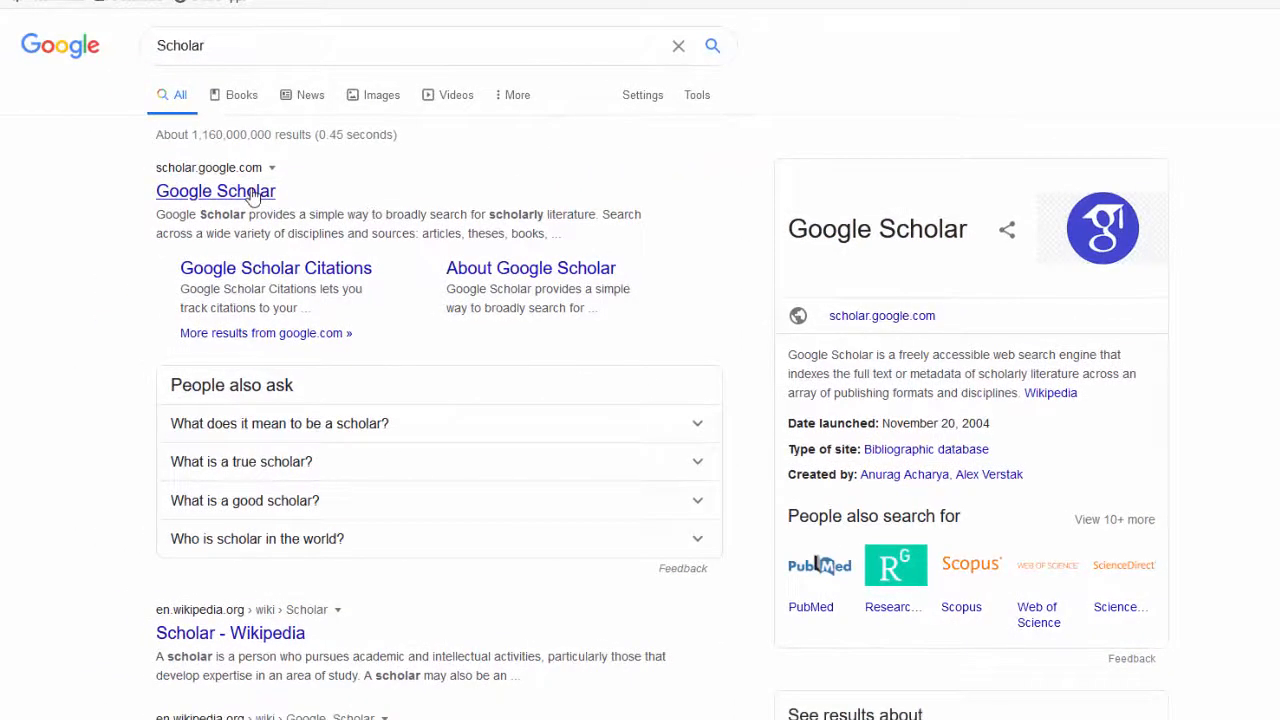
pyautogui.click(215, 191)
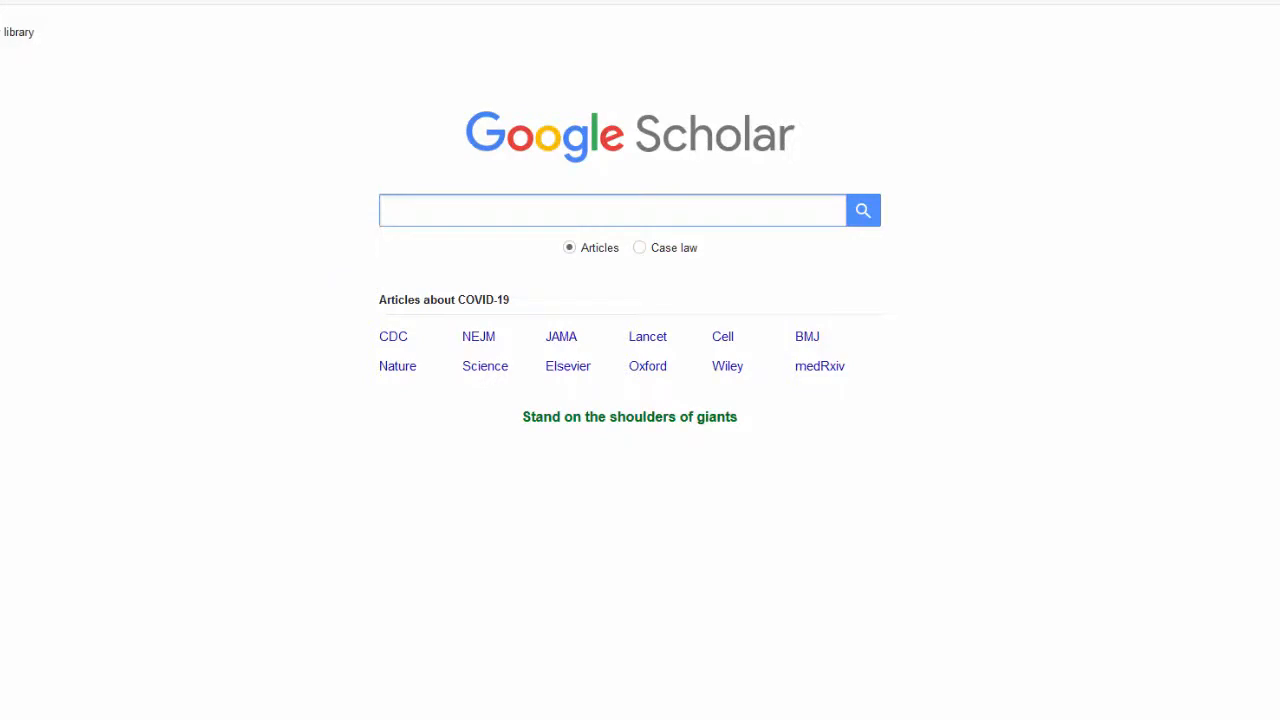
# Enter 'Gender issues with the companions in Dr. Who' in EBSCOhost's first search field, then return to Scholar
pyautogui.click(612, 210)
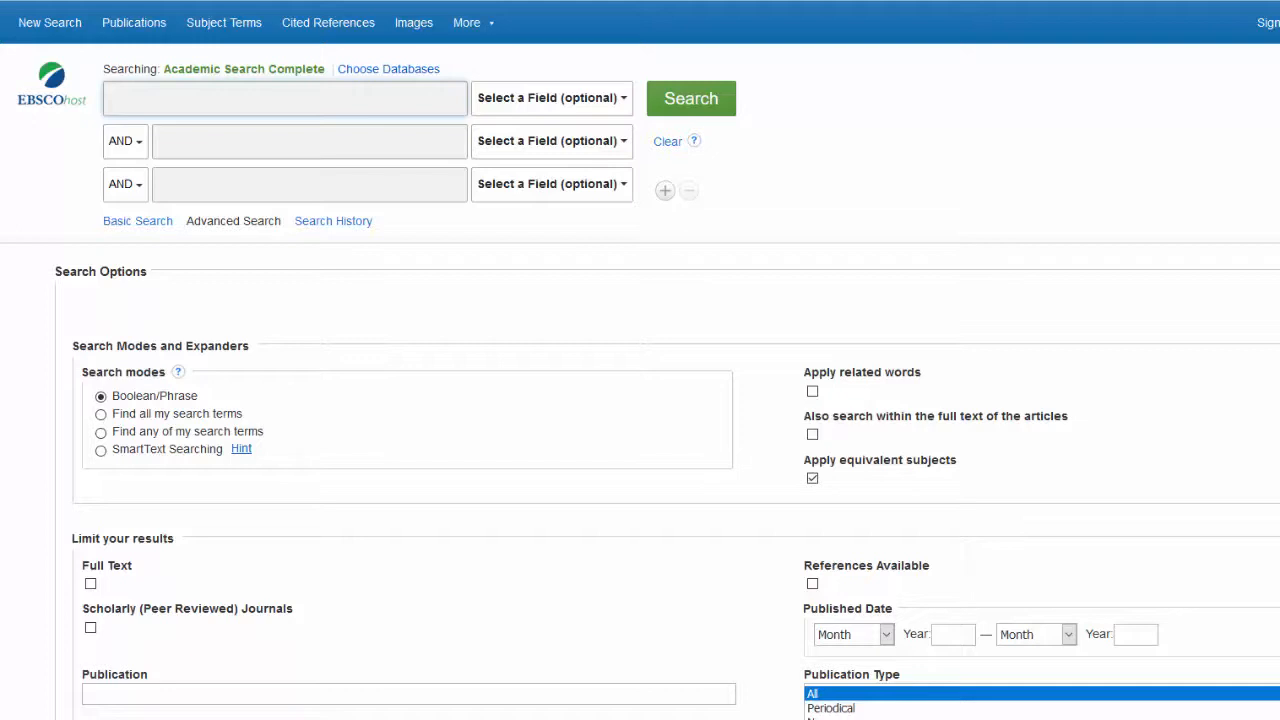
pyautogui.click(284, 97)
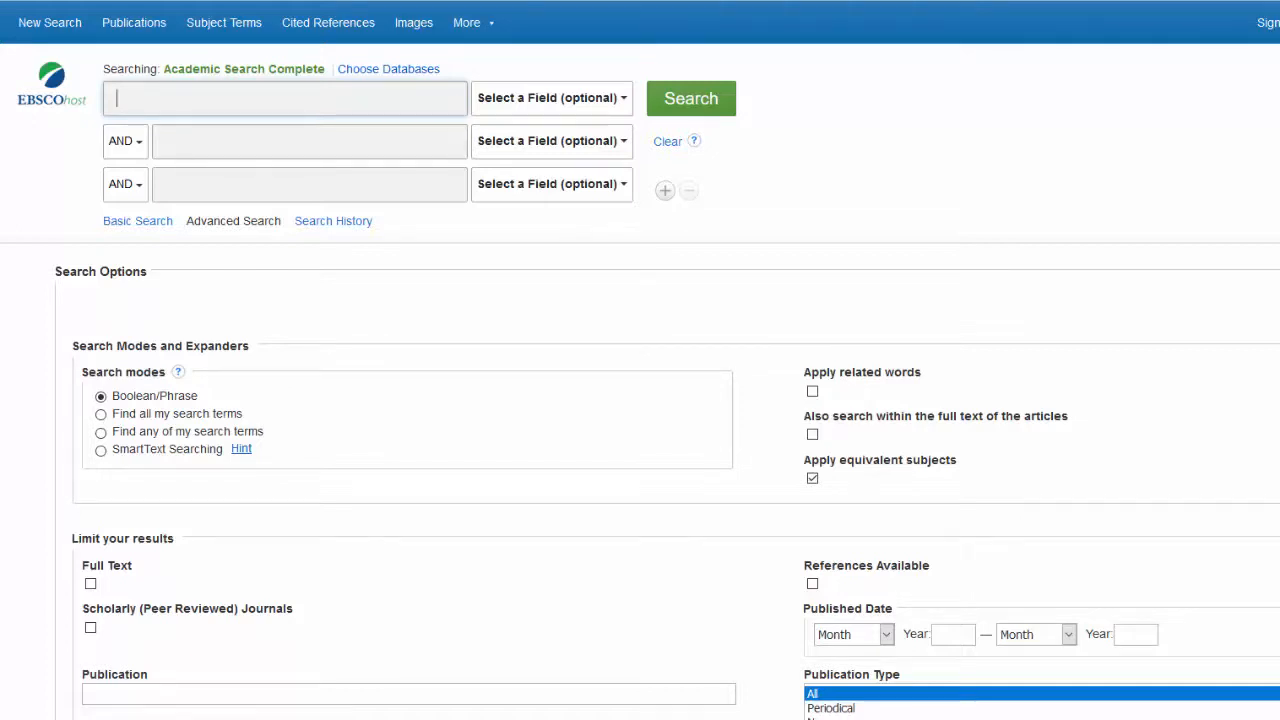
pyautogui.write('Gender issues with the companions in Dr. Who')
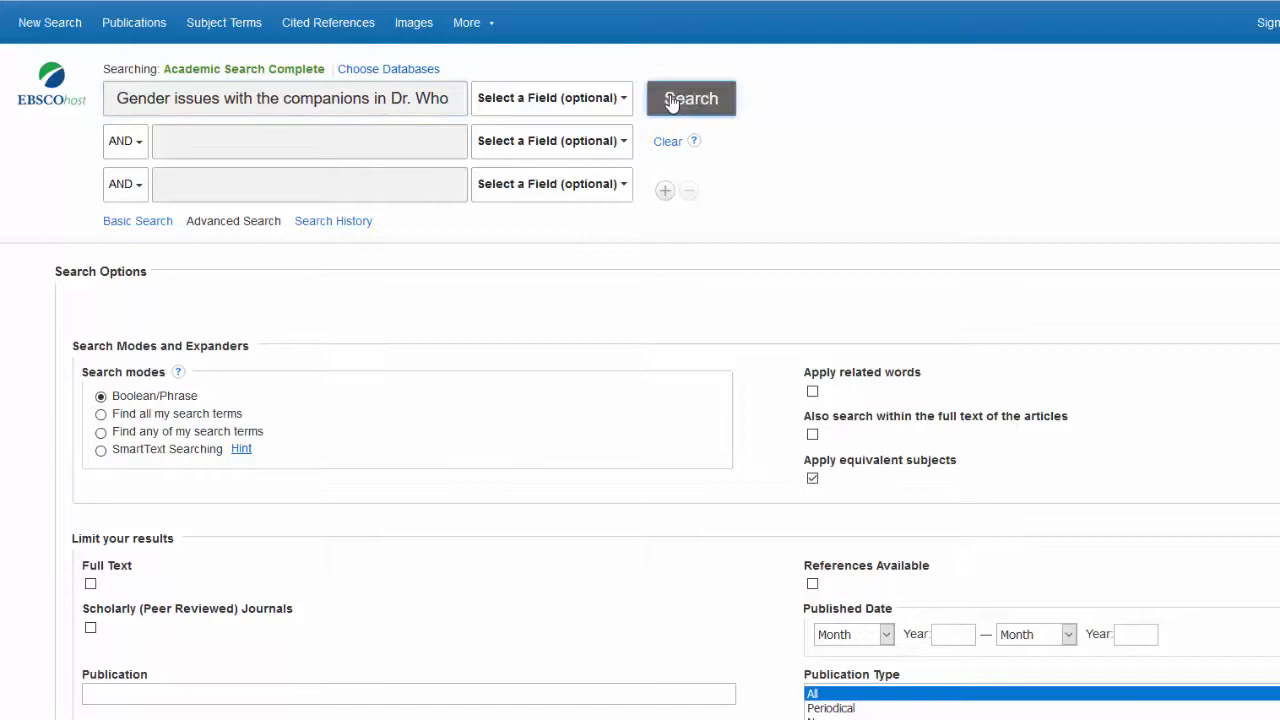
pyautogui.moveTo(912, 179)
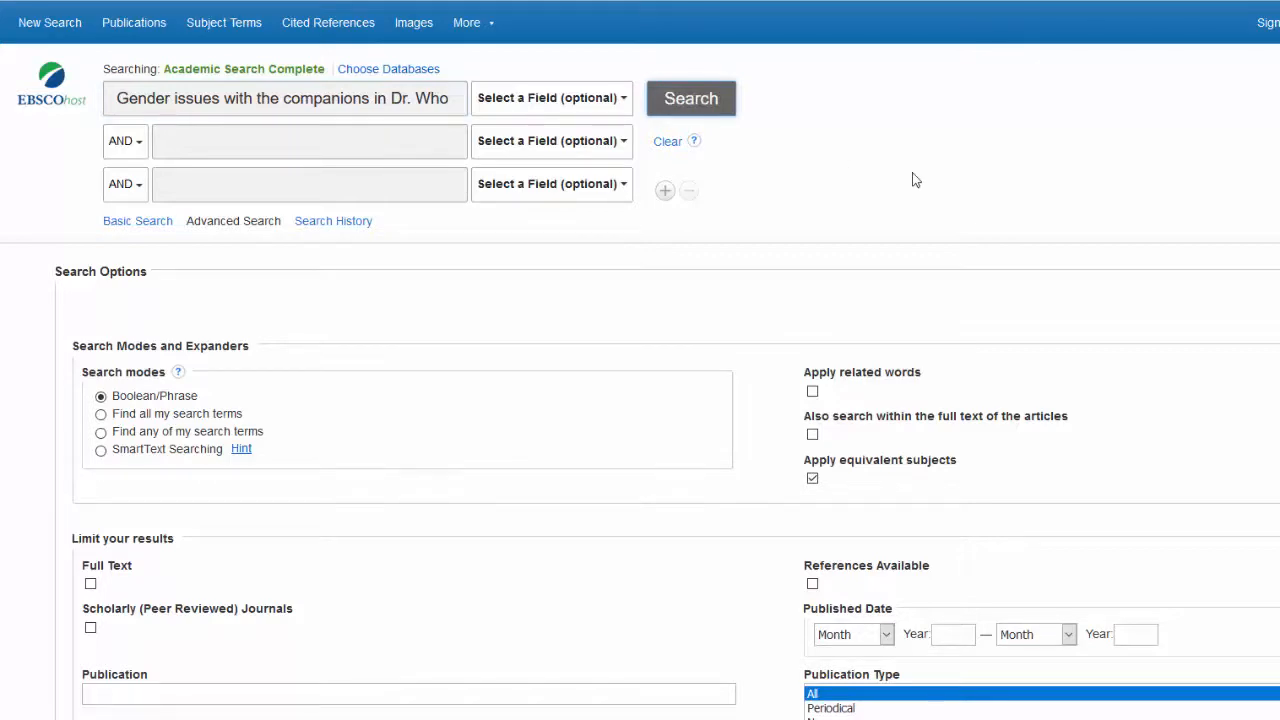
pyautogui.click(691, 98)
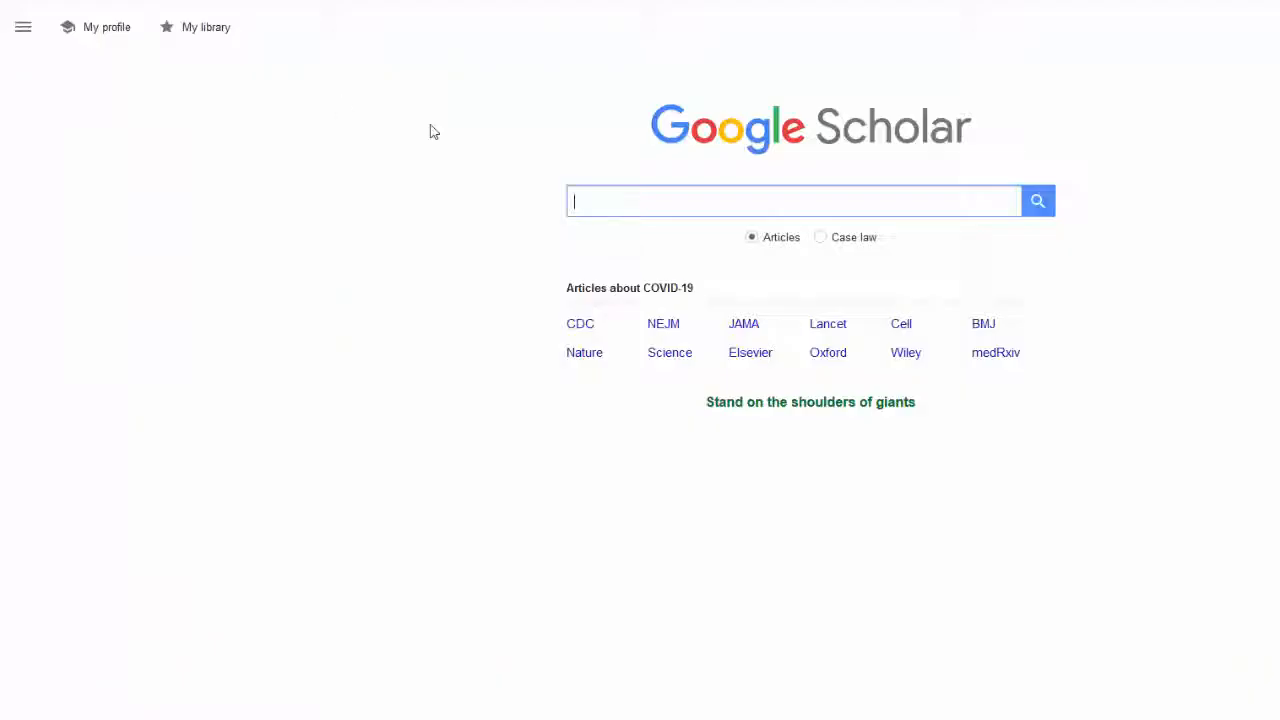
# Search Scholar for 'Gender issues with the companions in Dr. Who', returning about 84,200 results
pyautogui.write('Gender issues with the companions in Dr. Who')
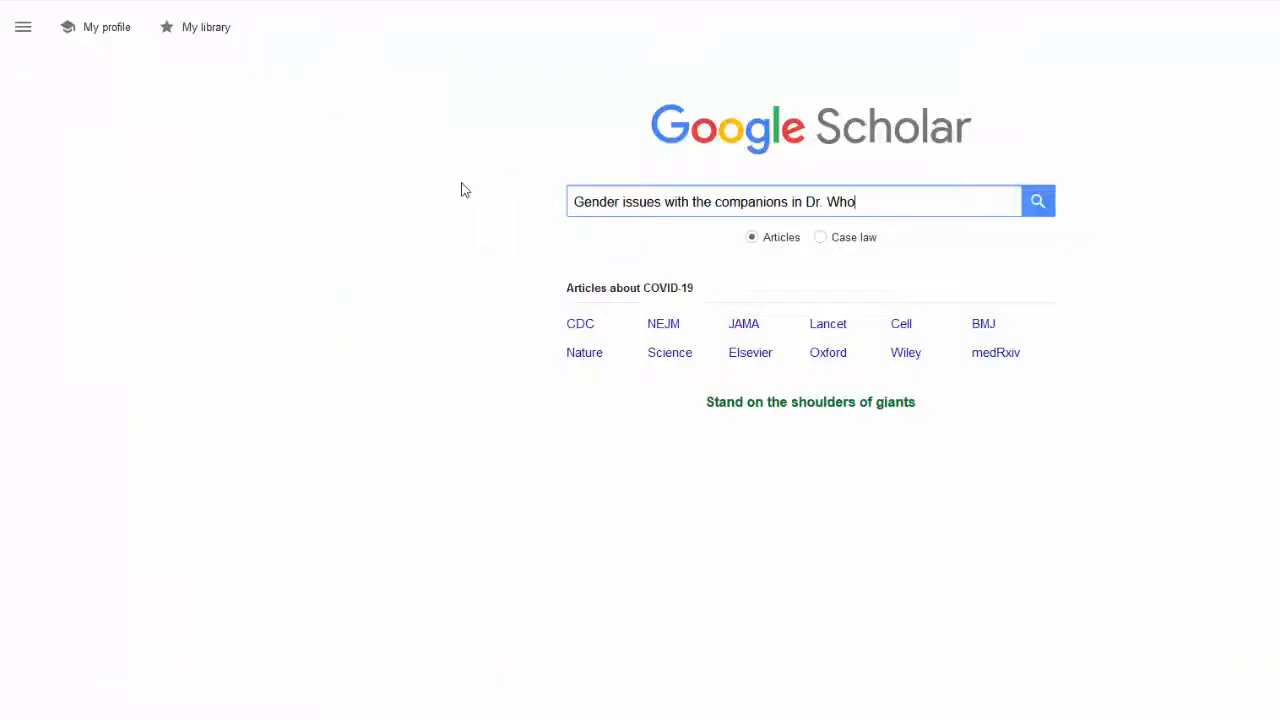
pyautogui.click(1037, 201)
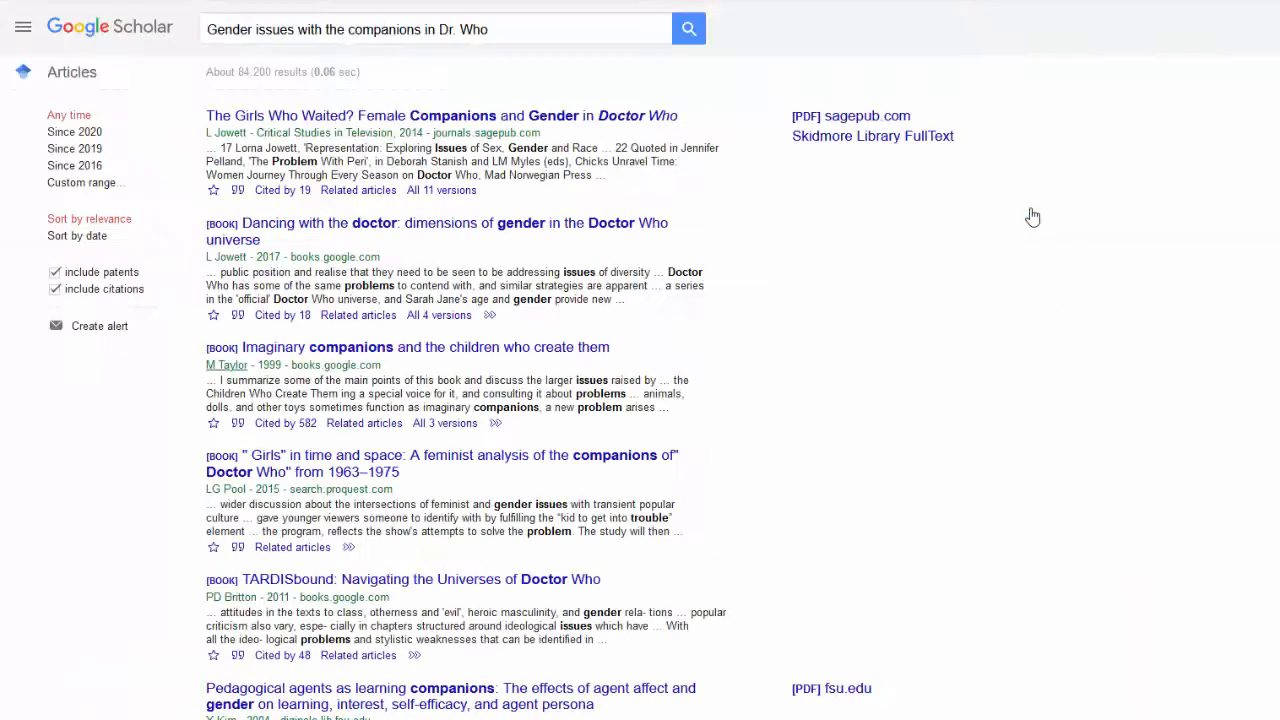
pyautogui.moveTo(850, 263)
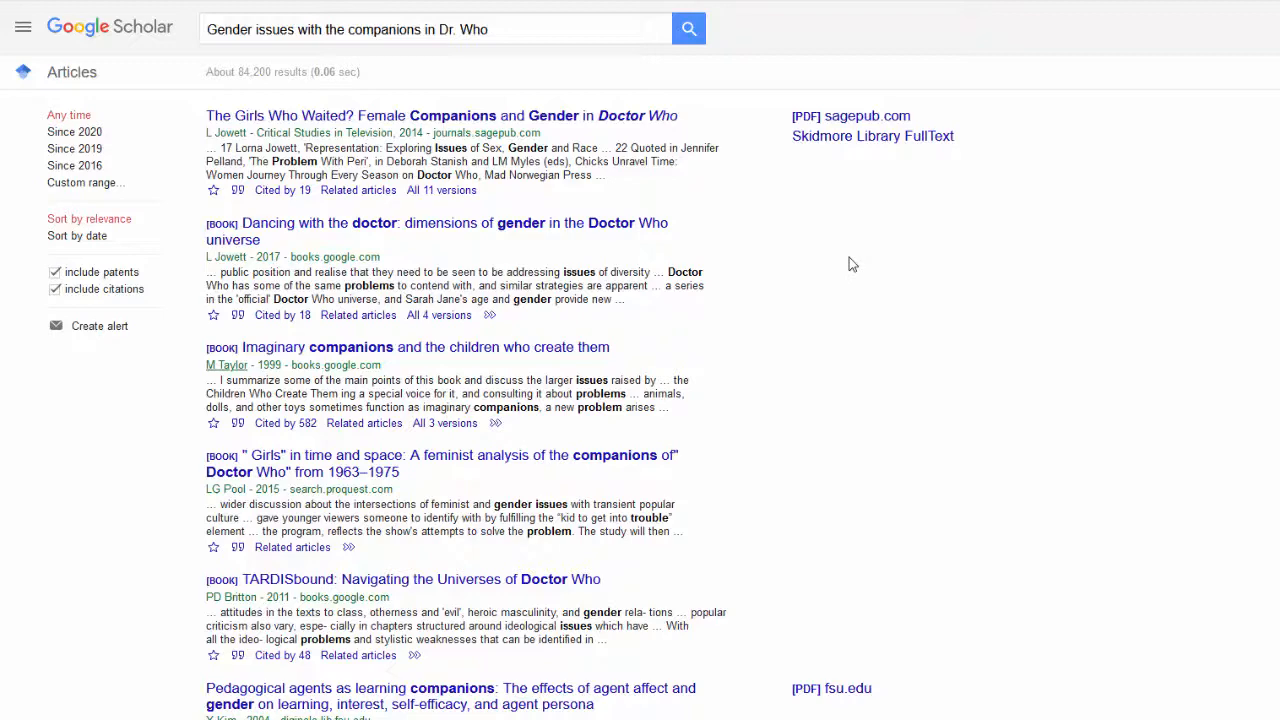
pyautogui.moveTo(872, 136)
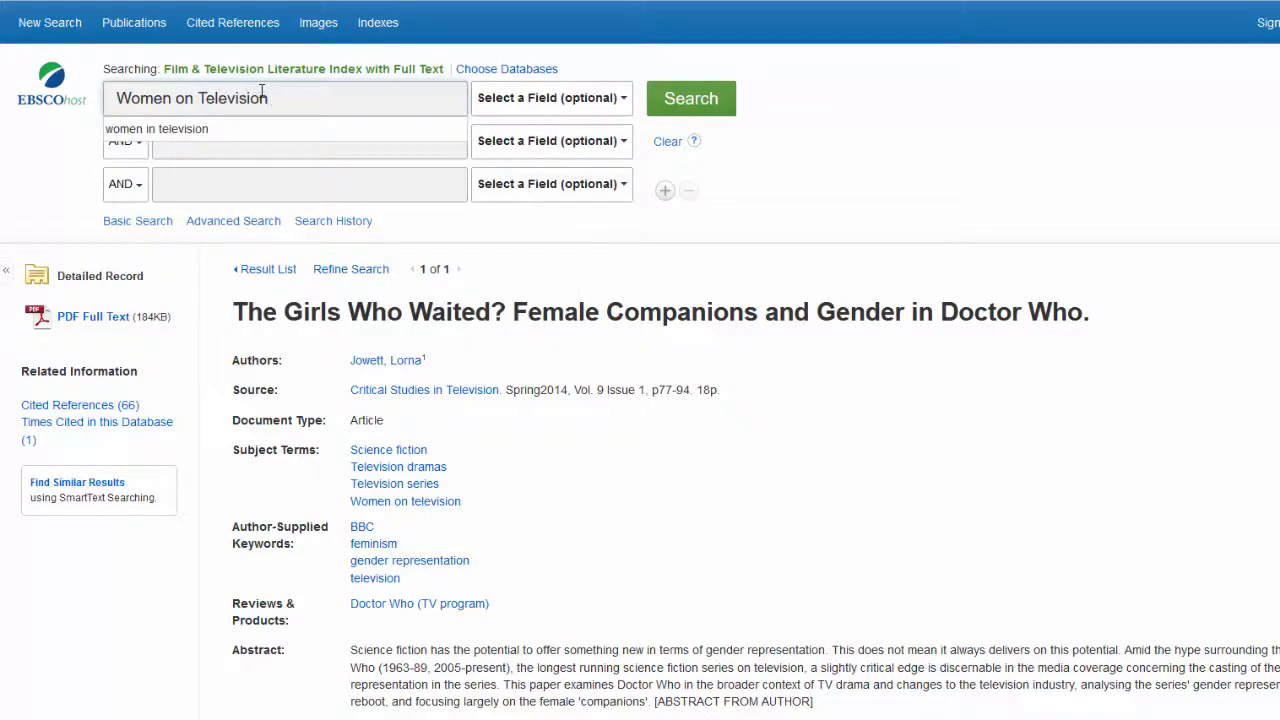
# View the EBSCOhost record for 'The Girls Who Waited? Female Companions and Gender in Doctor Who'
pyautogui.write('Doctor Wh')
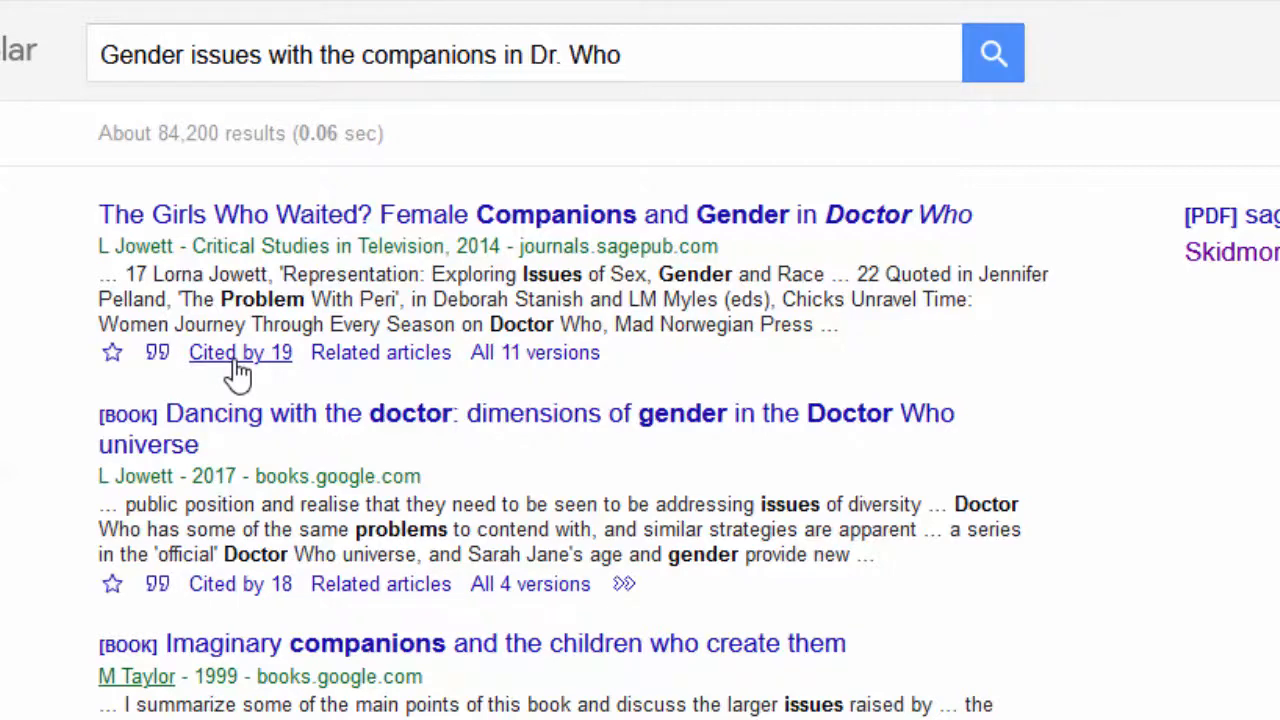
# Open the 19 articles citing 'The Girls Who Waited?' and get the unibo.it PDF of Deconstructing Clara Who
pyautogui.click(240, 352)
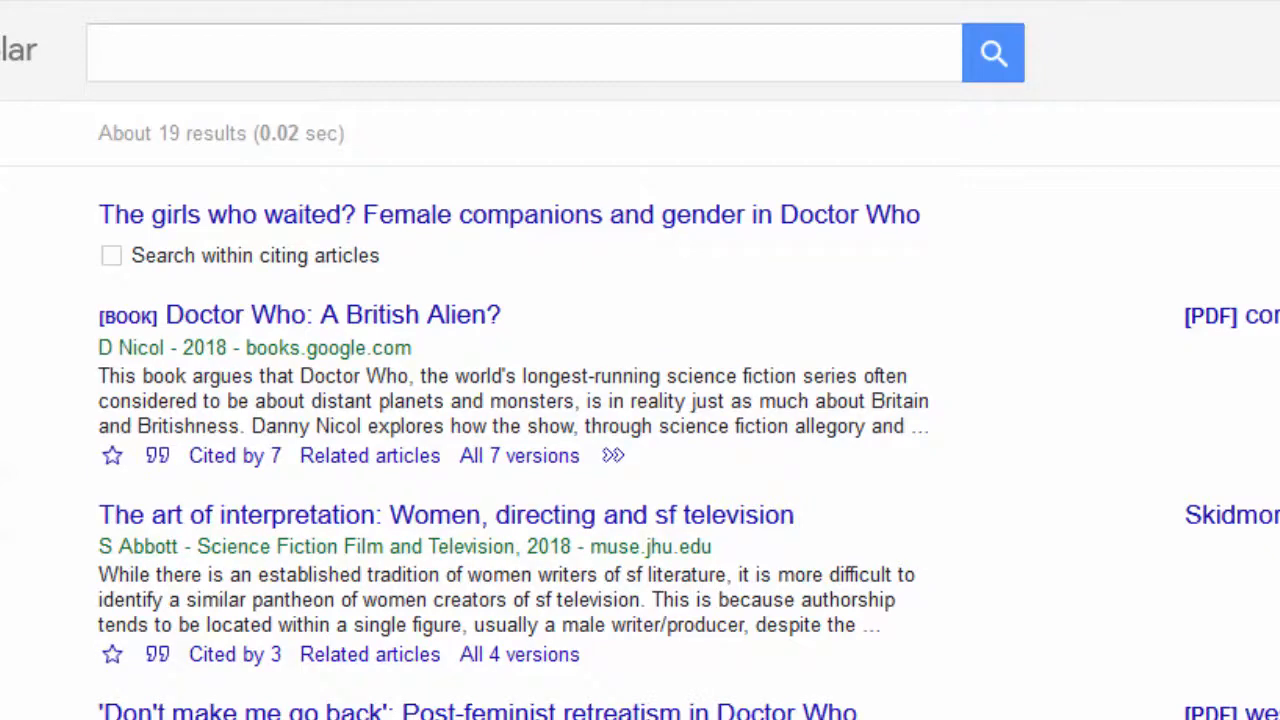
pyautogui.scroll(-3)
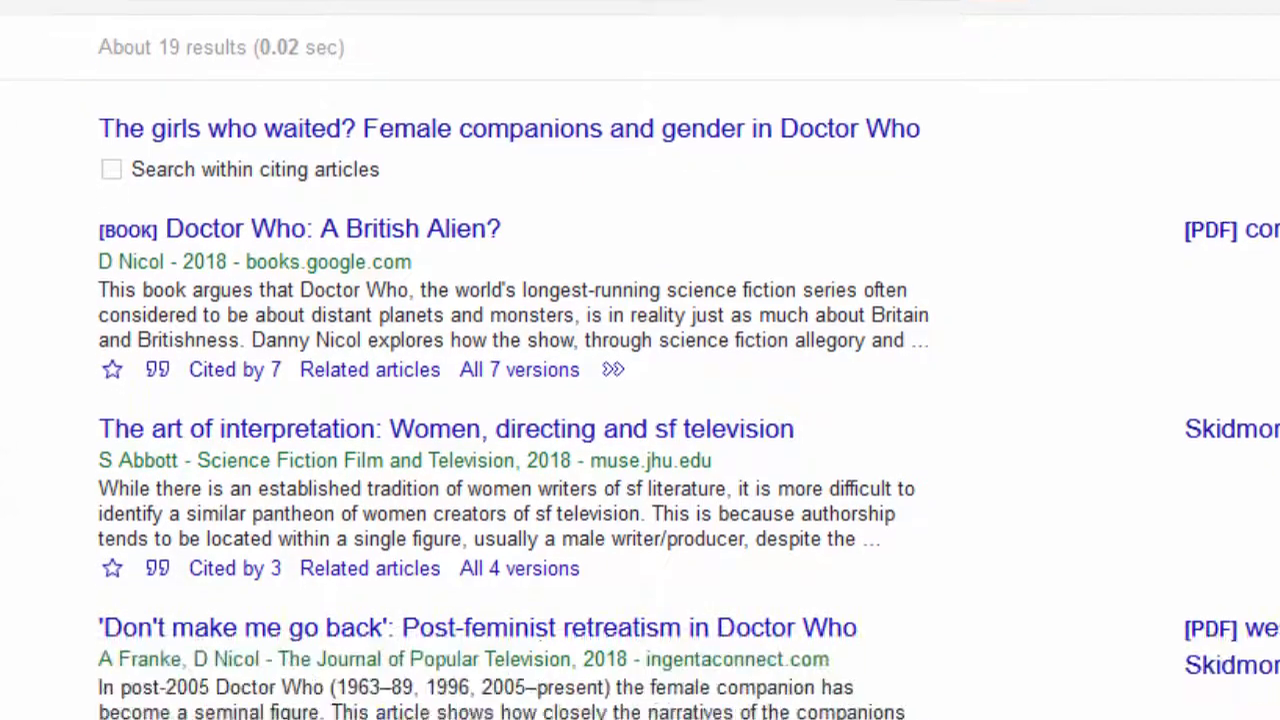
pyautogui.scroll(-3)
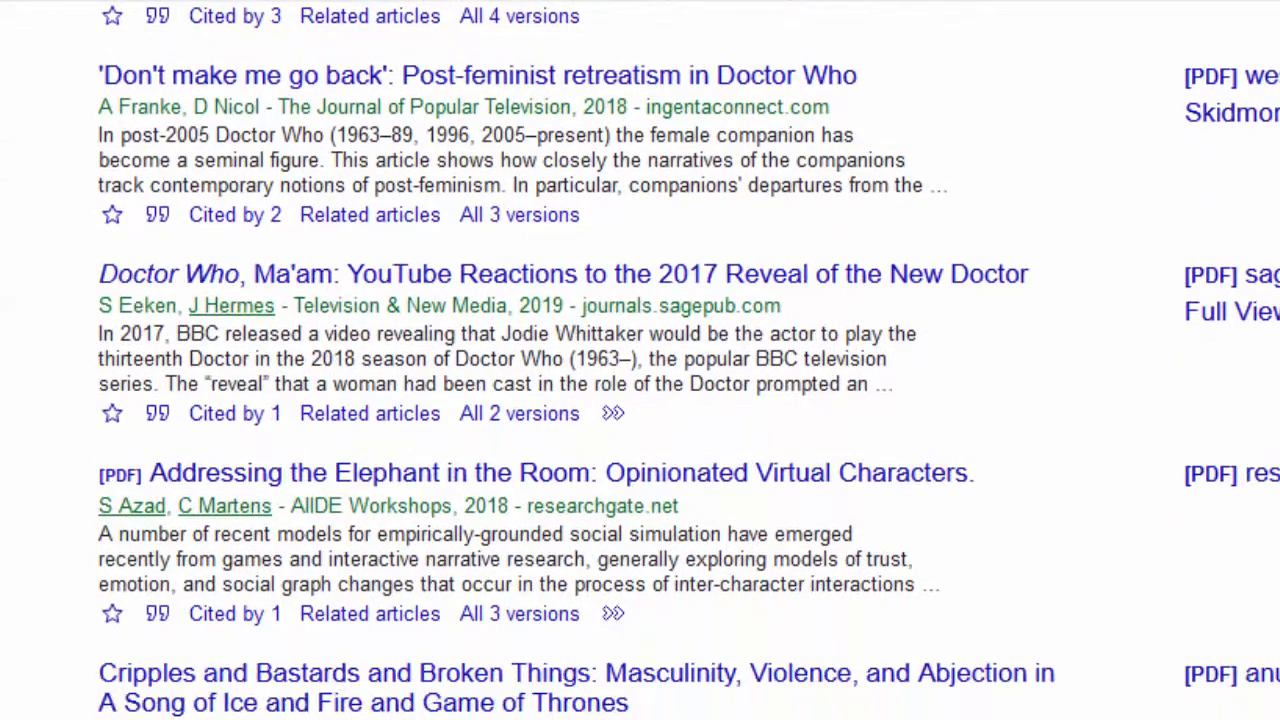
pyautogui.scroll(-3)
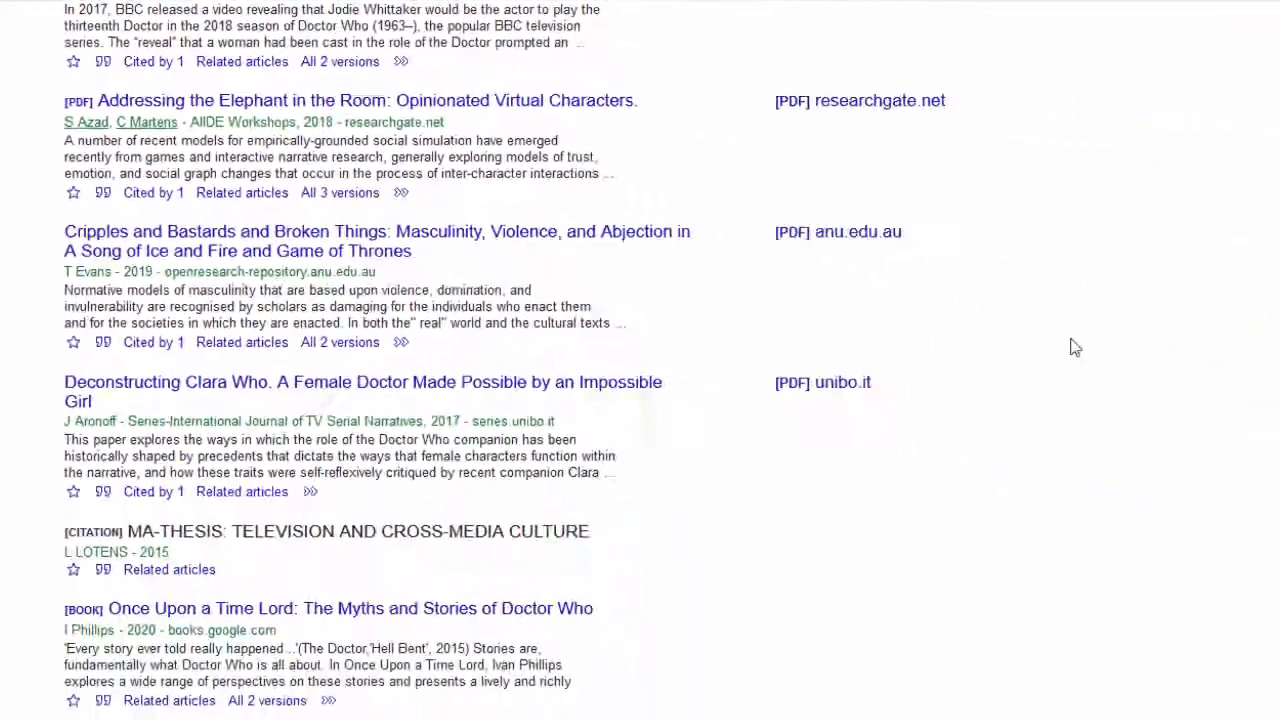
pyautogui.scroll(-3)
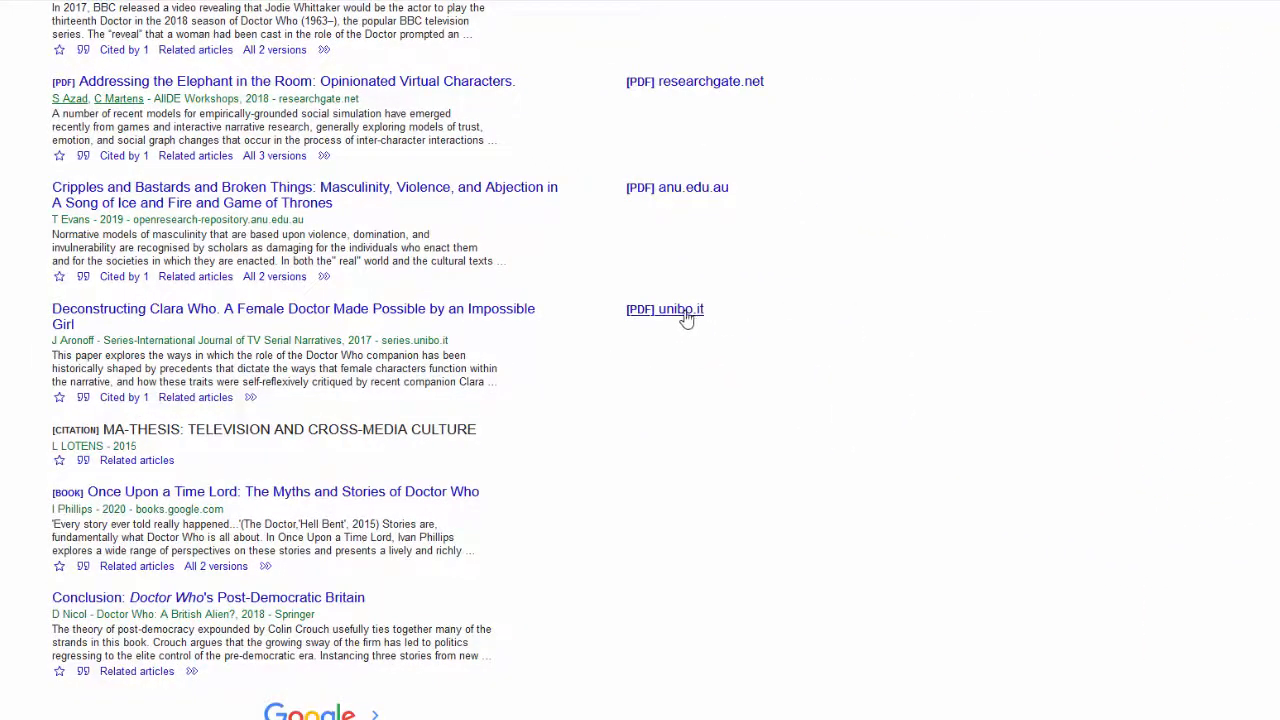
pyautogui.click(665, 309)
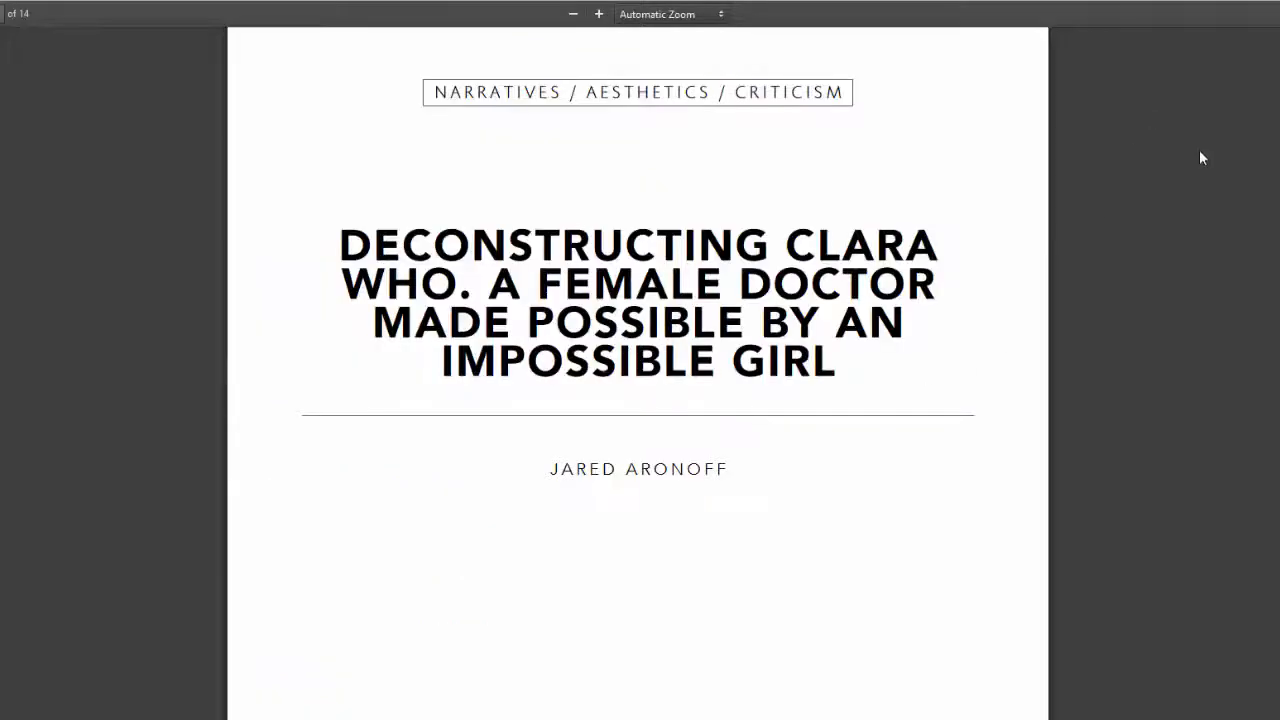
# Scroll the Aronoff PDF to its references and select the Rose Tyler article title
pyautogui.scroll(-3)
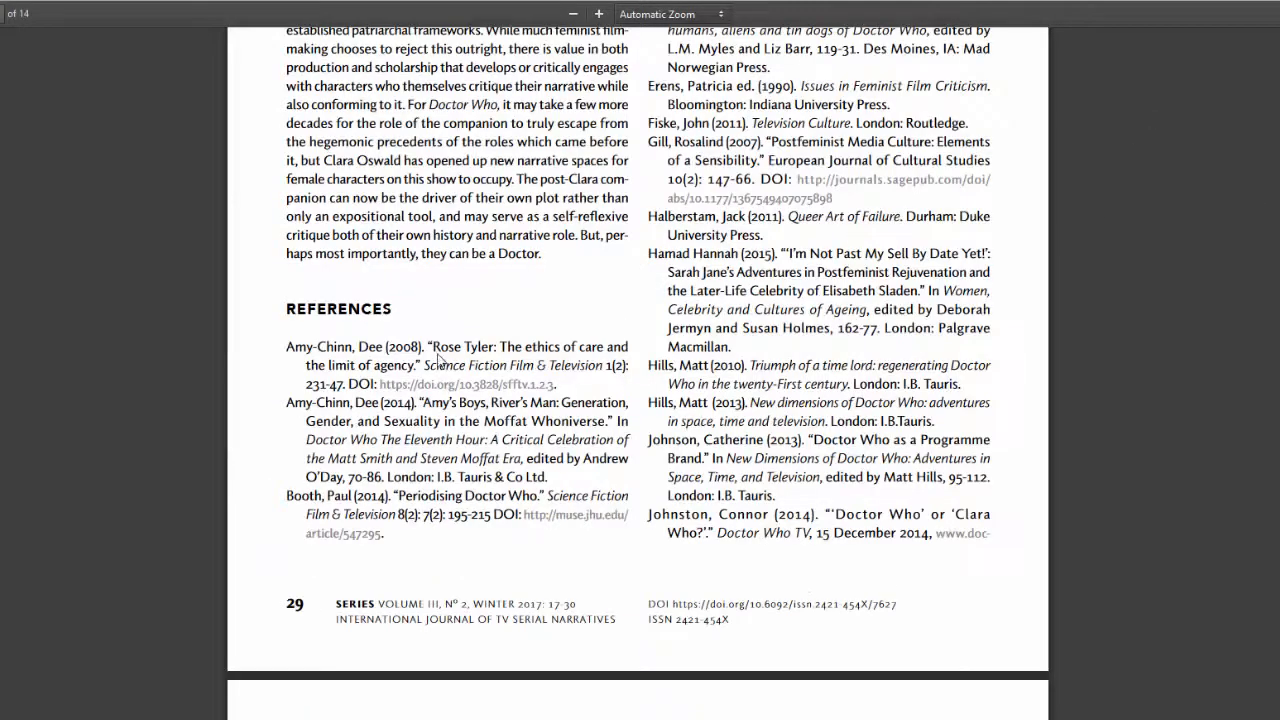
pyautogui.moveTo(430, 346); pyautogui.dragTo(419, 365)
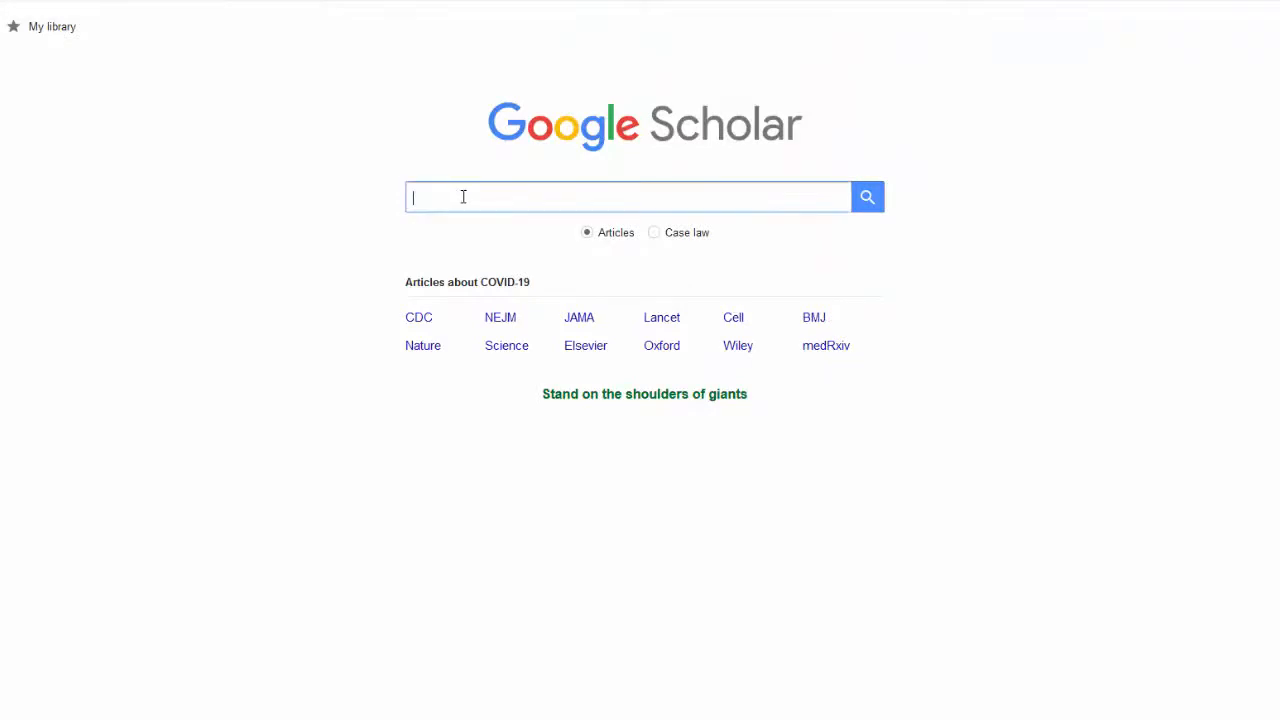
# Search Scholar for 'Rose Tyler: The ethics of care and the limit of agency' and open its Skidmore FullText link
pyautogui.write('Rose Tyler: The ethics of care and the limit of agency.')
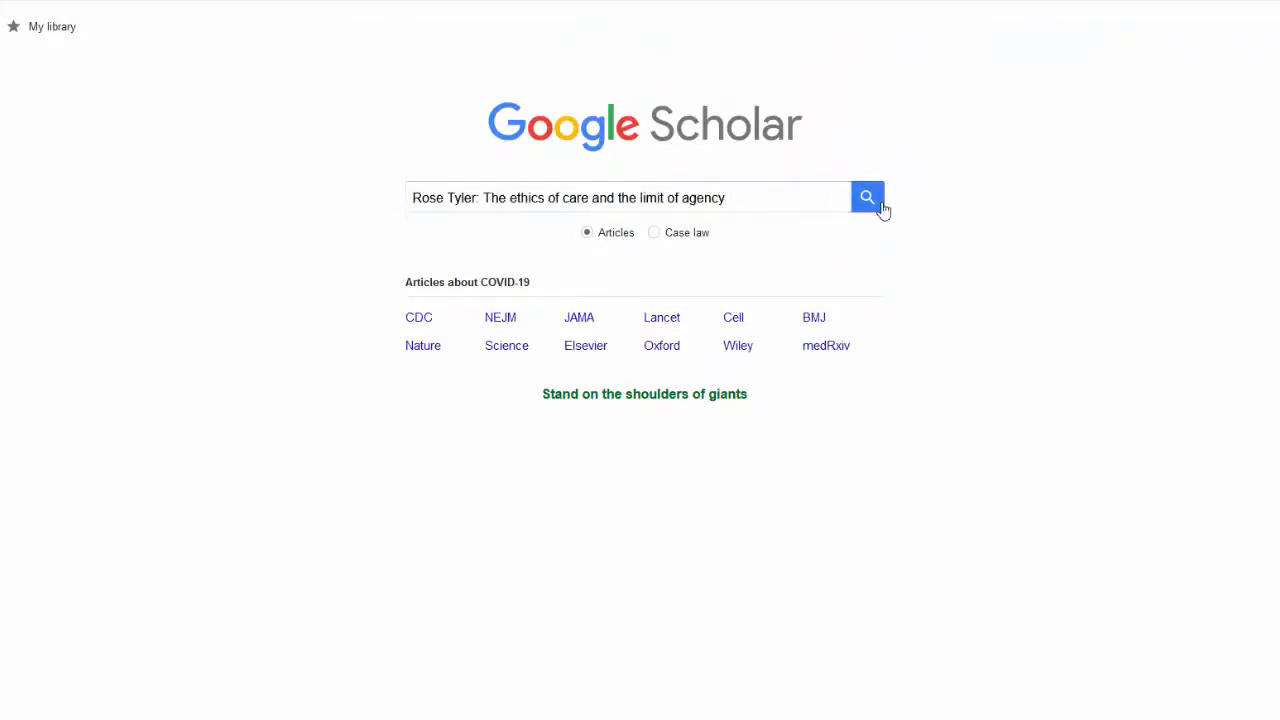
pyautogui.click(867, 197)
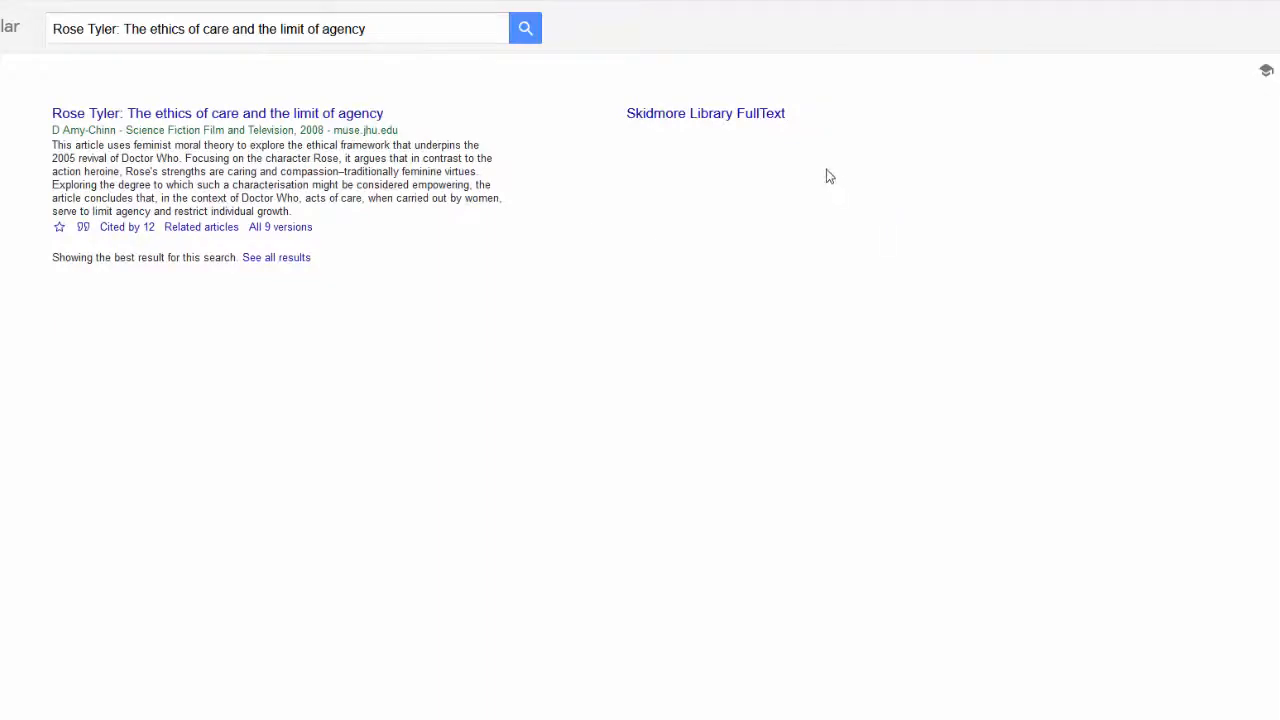
pyautogui.moveTo(738, 122)
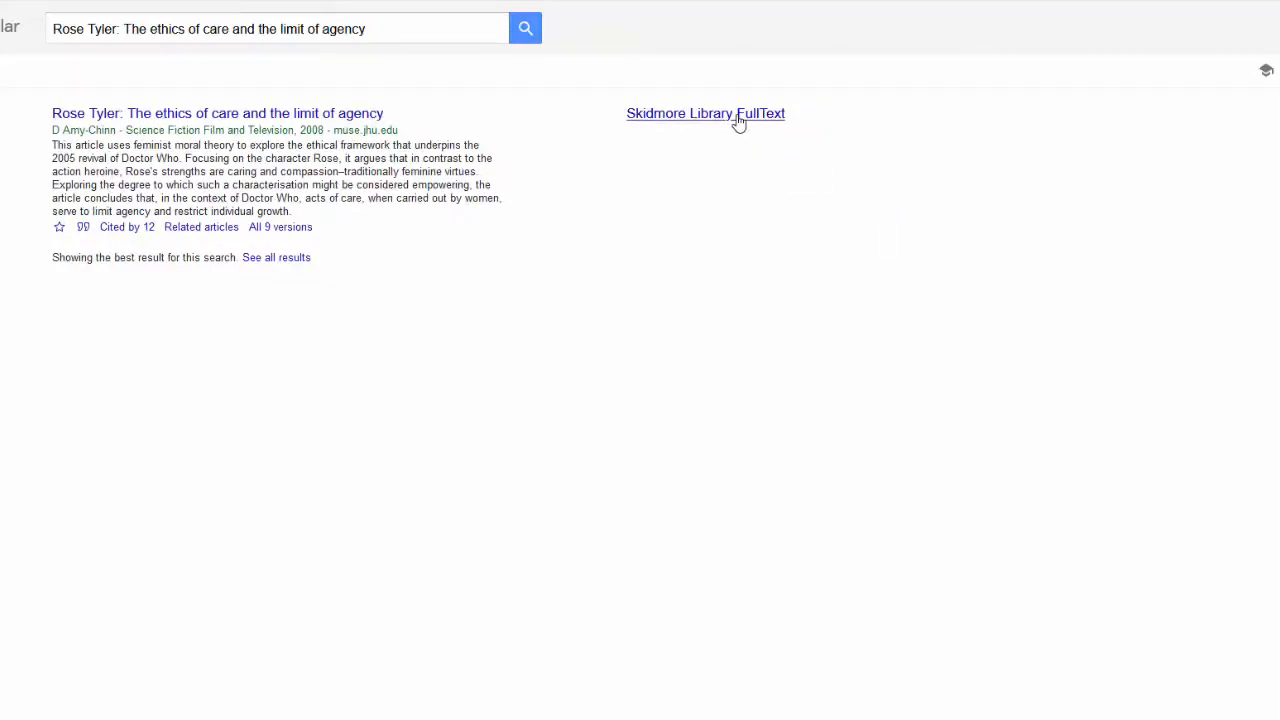
pyautogui.click(705, 113)
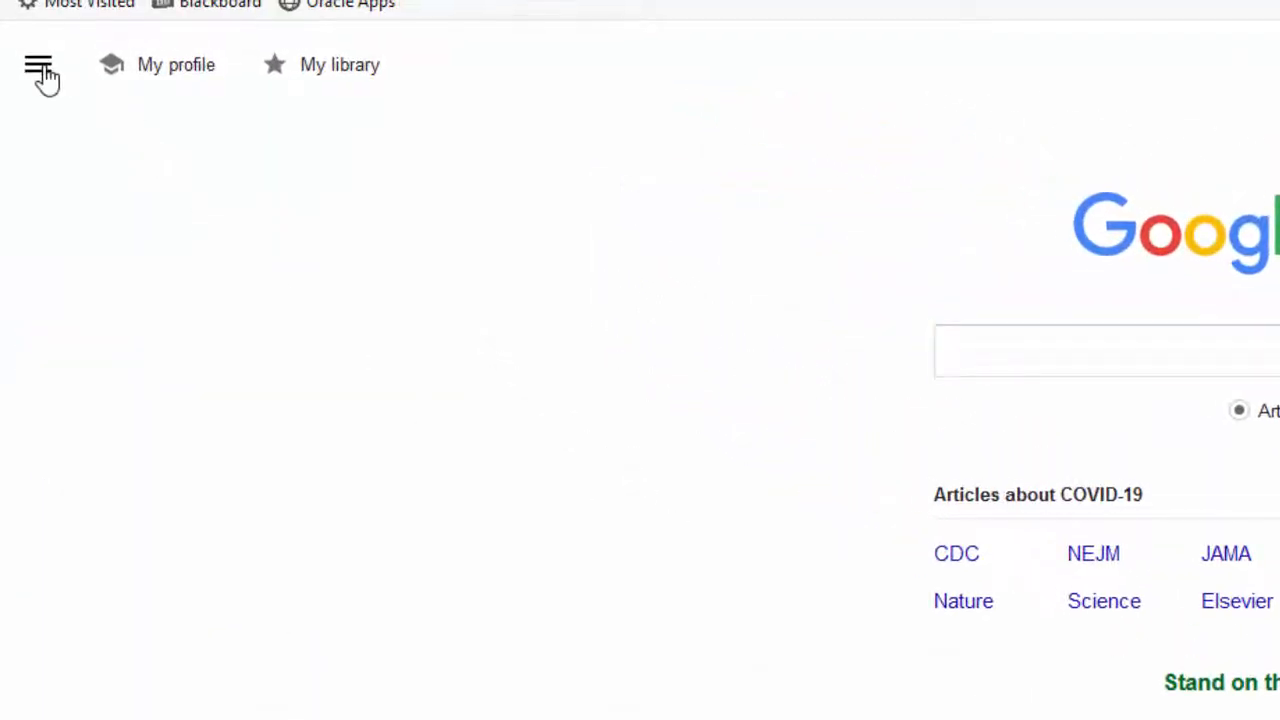
# In Scholar Settings > Library links, search 'Skidmore' and 'WorldCat' to enable Lucy Scribner Library and Open WorldCat
pyautogui.click(38, 64)
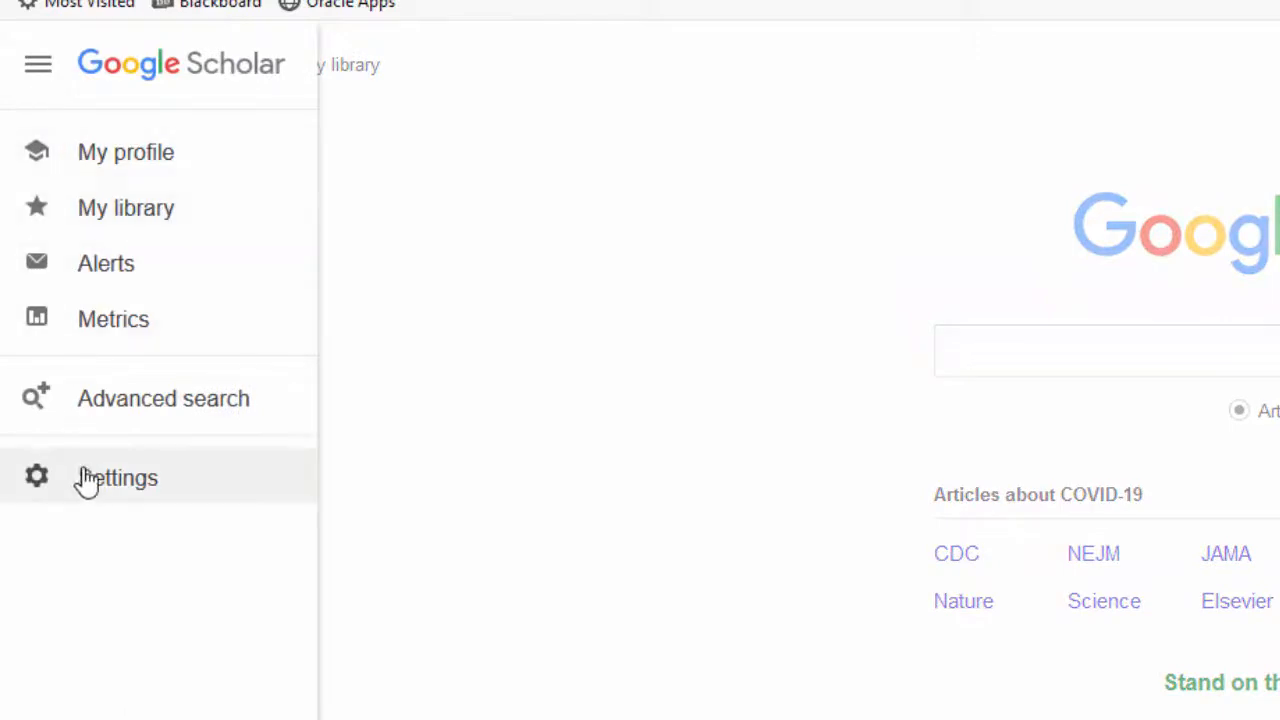
pyautogui.click(116, 477)
pyautogui.write('Sk')
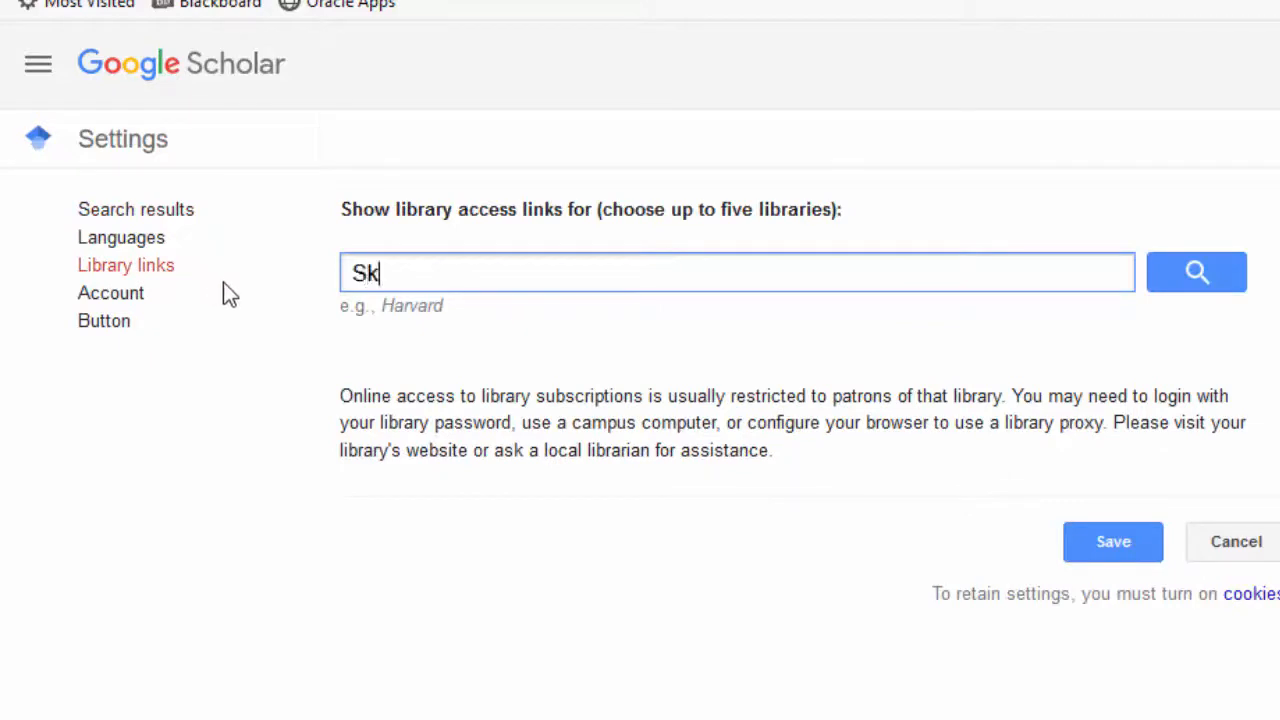
pyautogui.write('idmore')
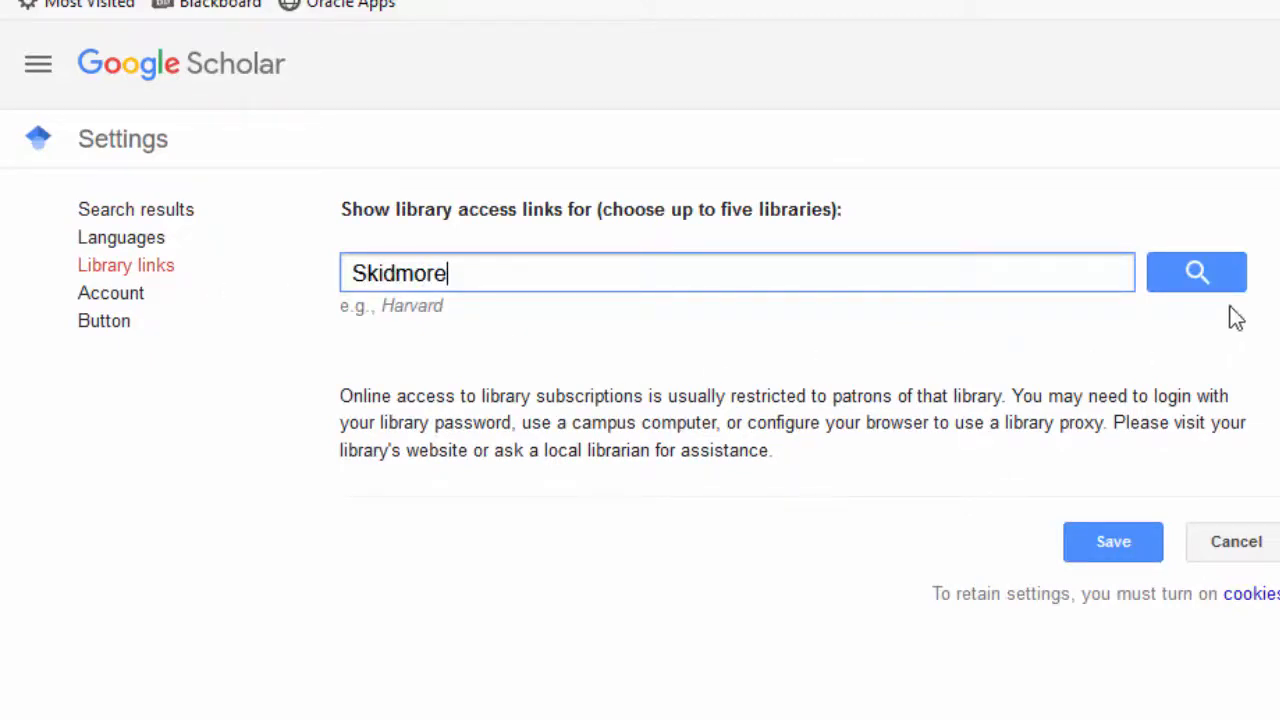
pyautogui.click(1196, 272)
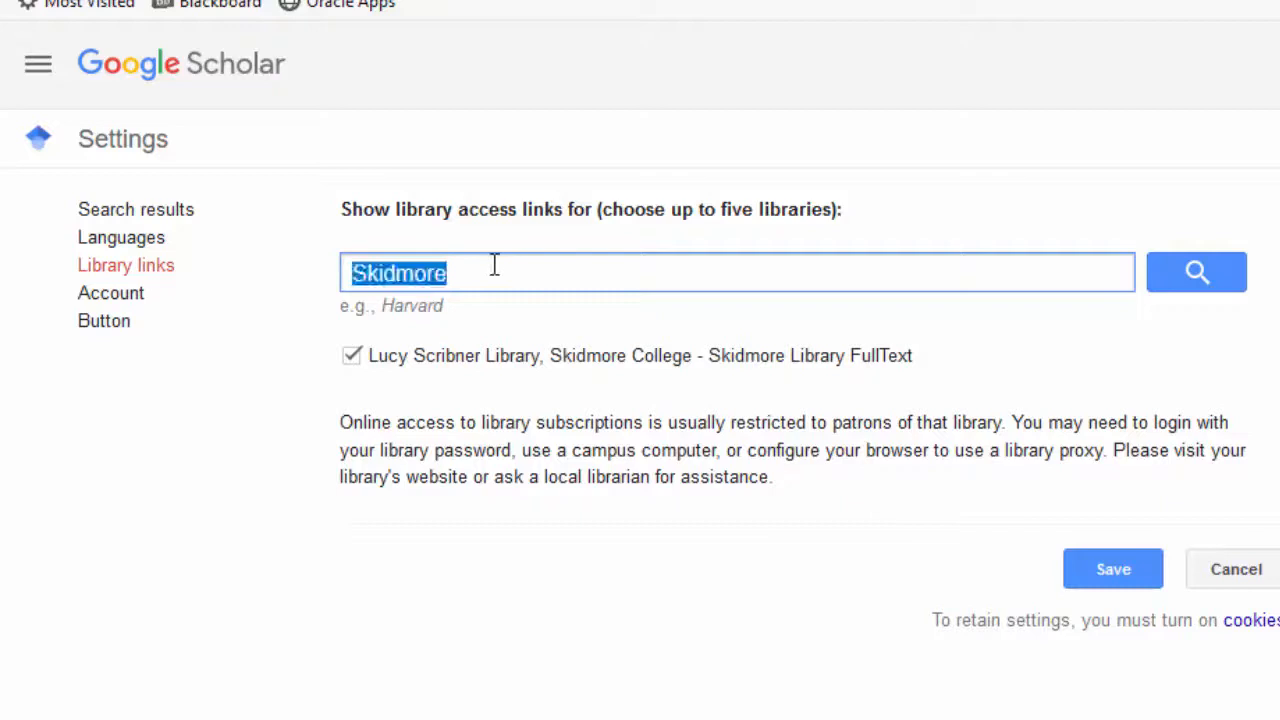
pyautogui.write('WorldCat')
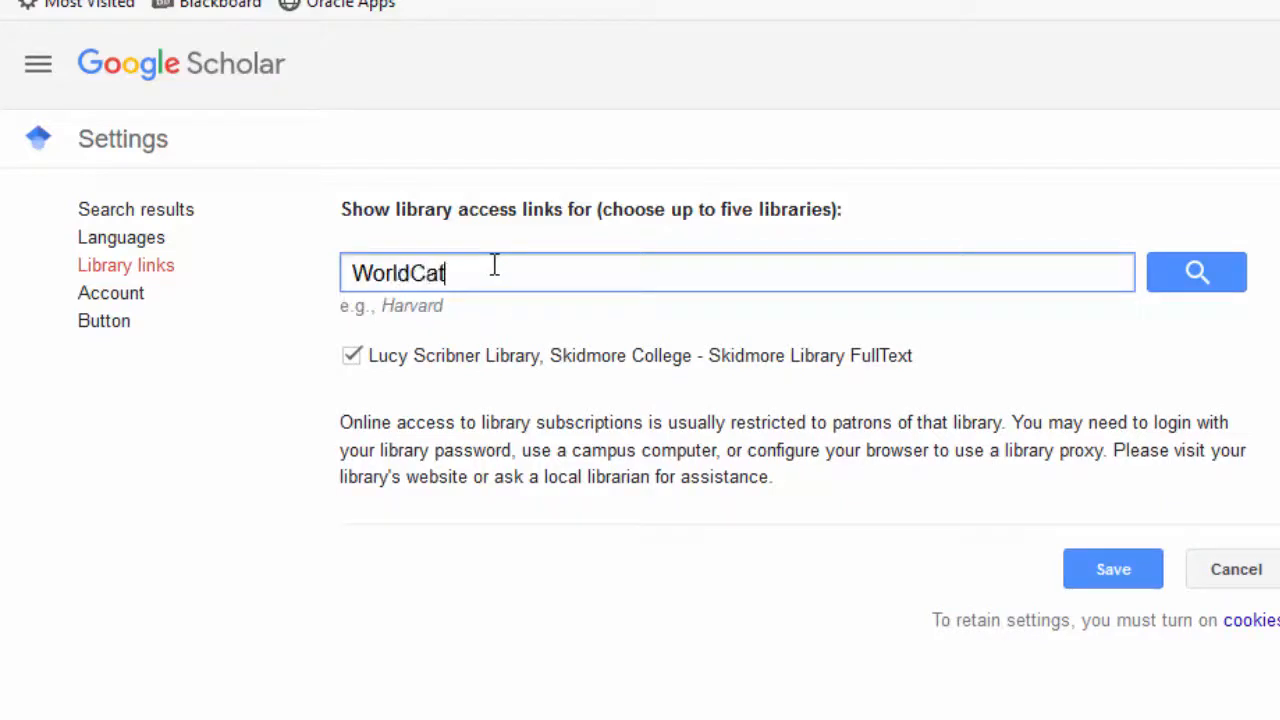
pyautogui.click(1196, 272)
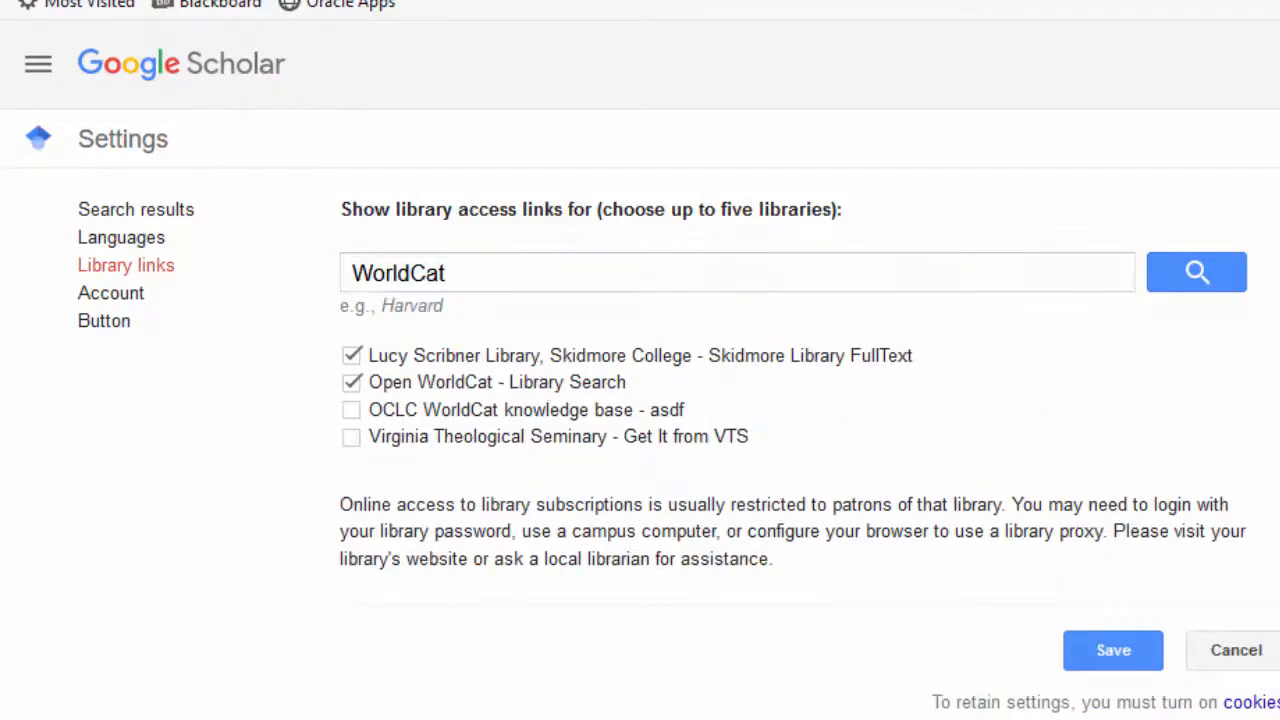